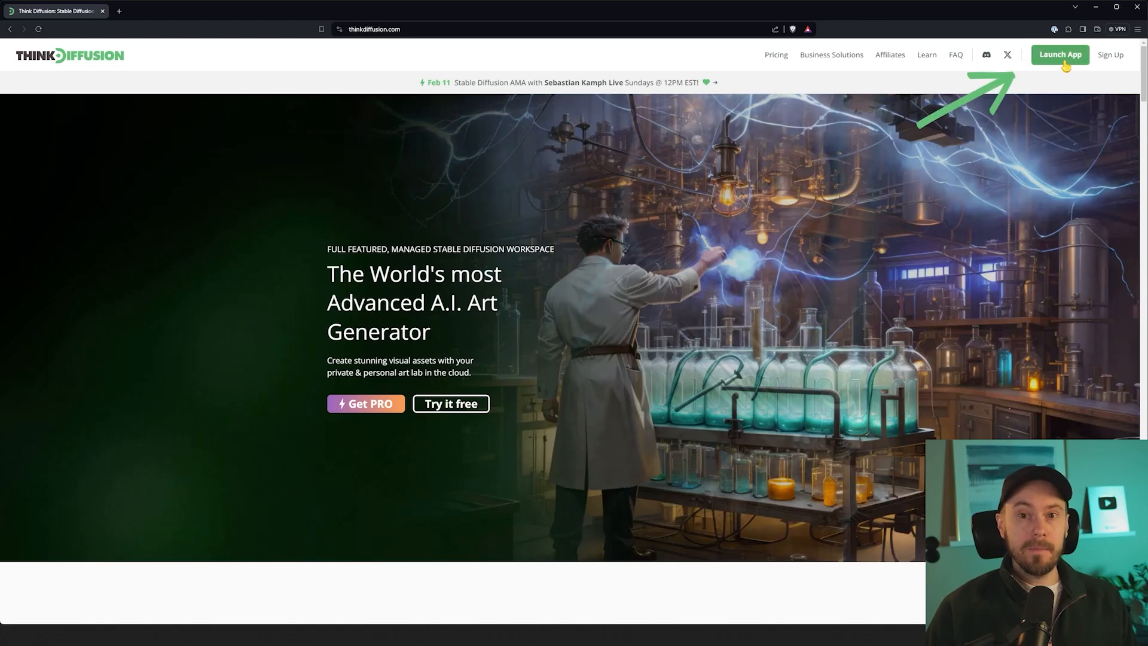
Step: Launch a Turbo Fooocus machine on ThinkDiffusion, confirming the 1h30 auto-stop timer
left_click(1059, 53)
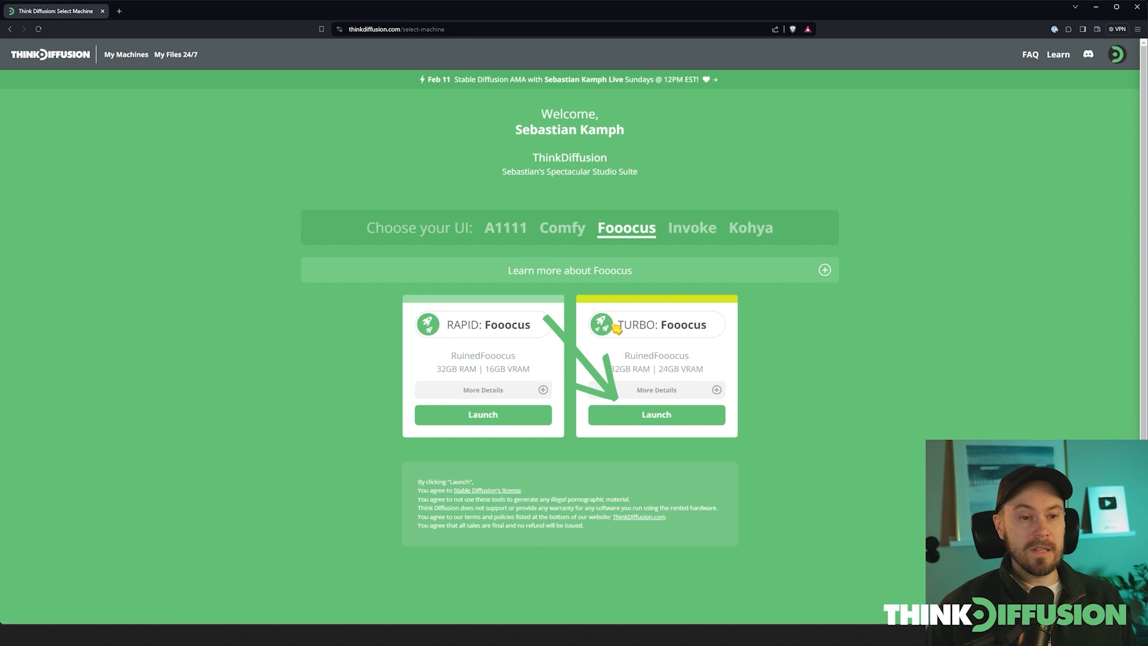
left_click(655, 414)
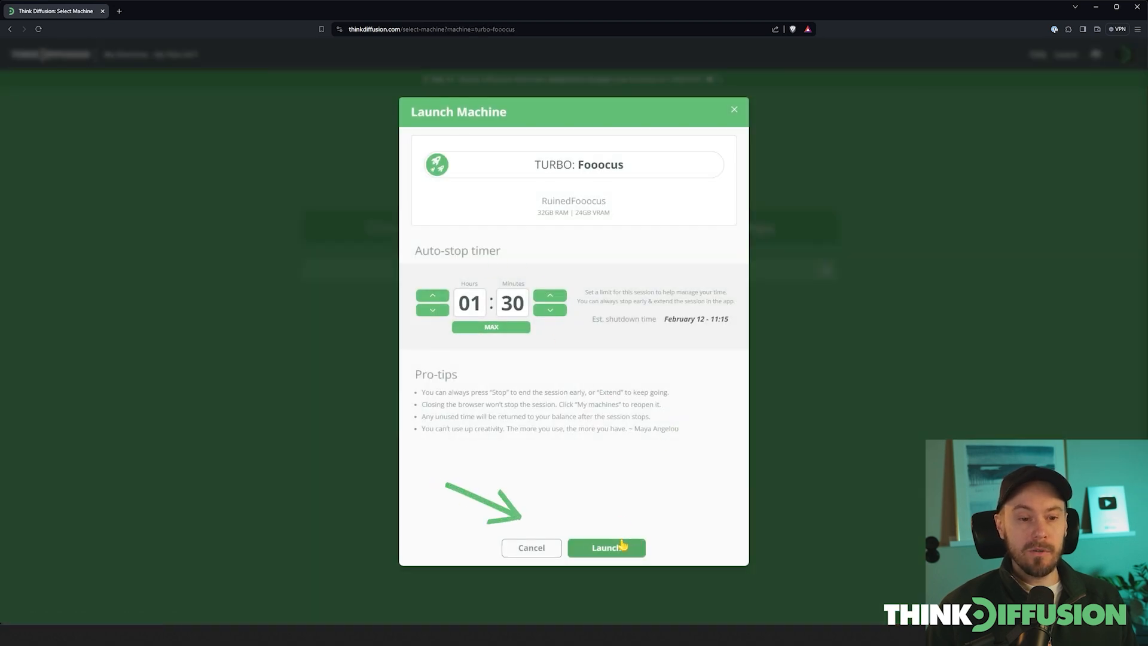
left_click(605, 546)
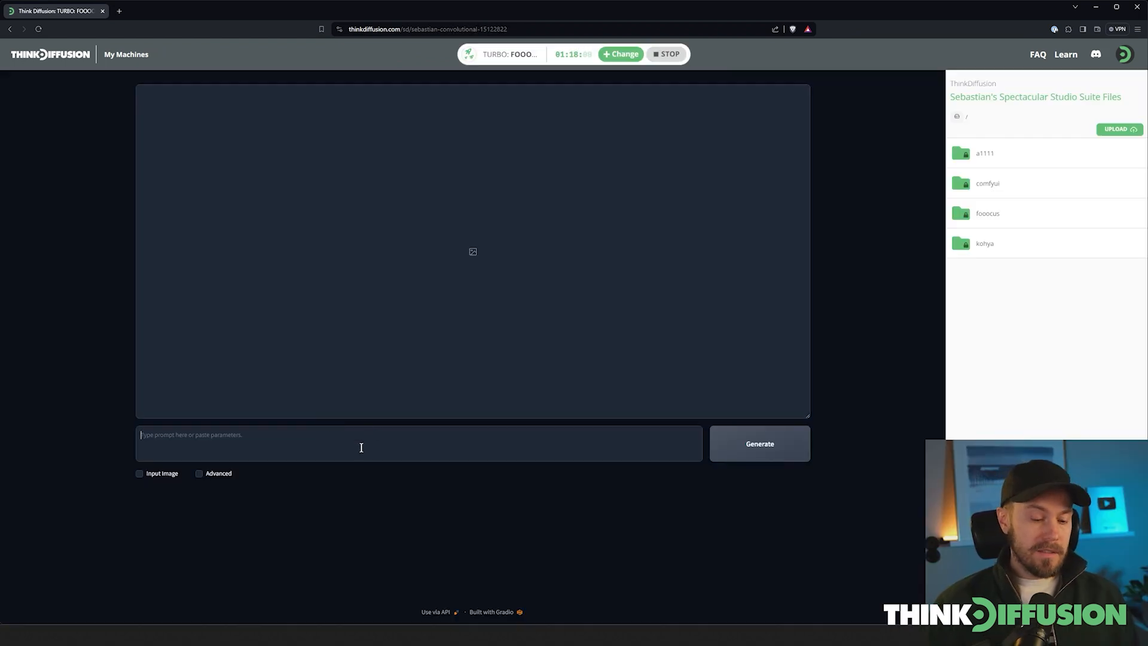
Step: Generate images from the prompt 'penguin in a hat'
type("penguin in a hat")
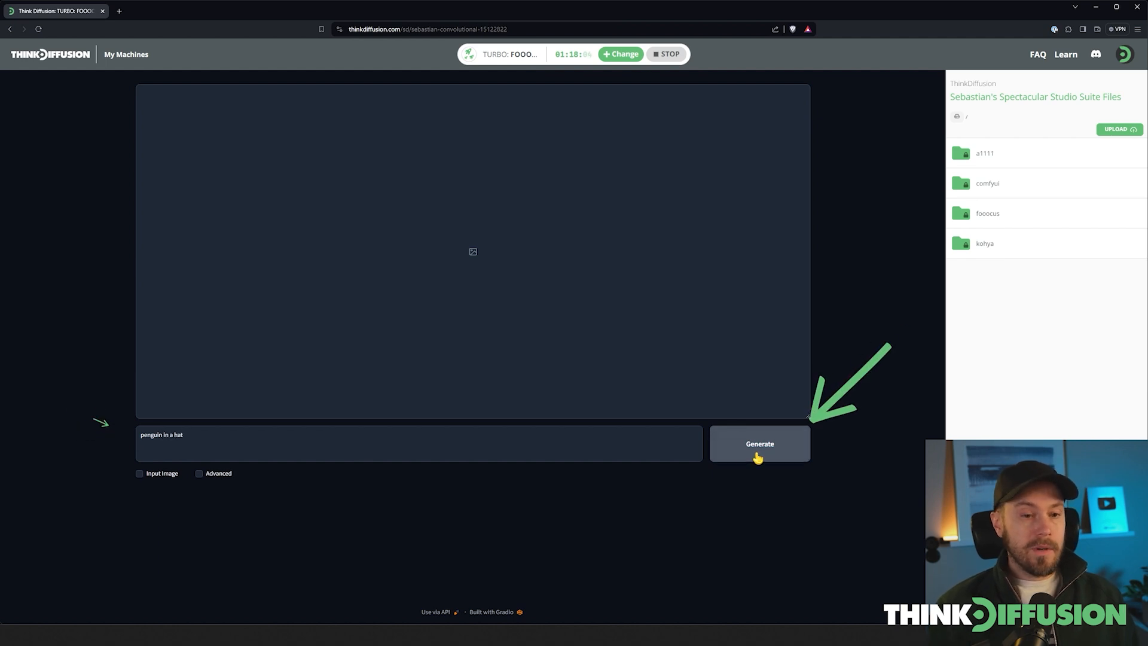
left_click(760, 443)
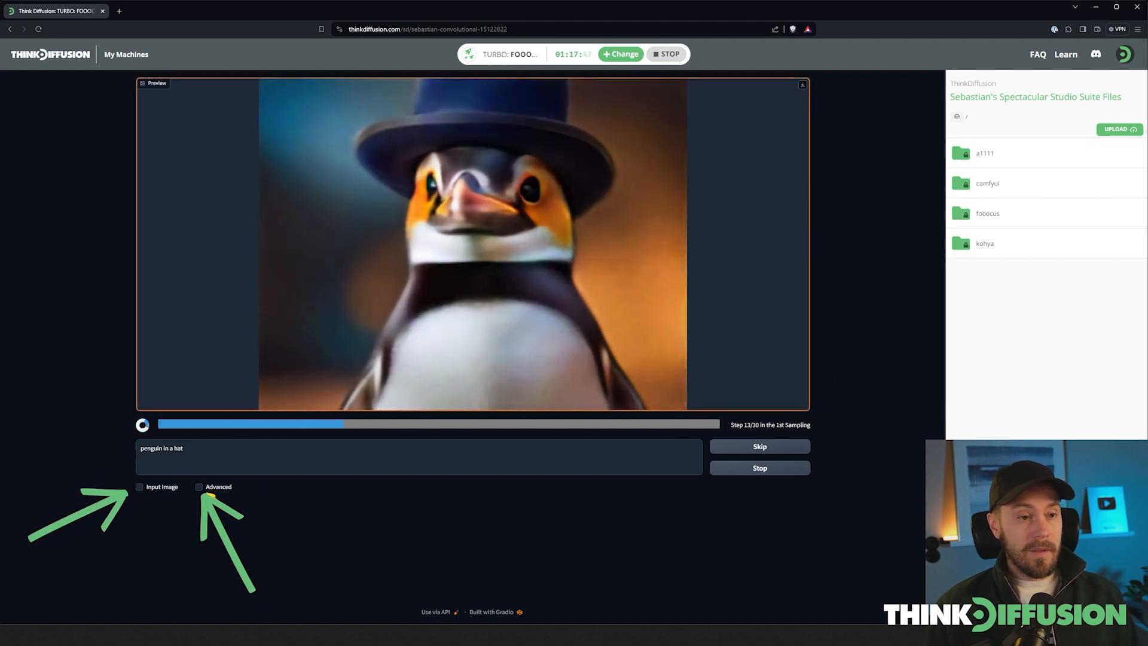
Step: Show the Advanced settings panel and view both generated penguin images
left_click(199, 486)
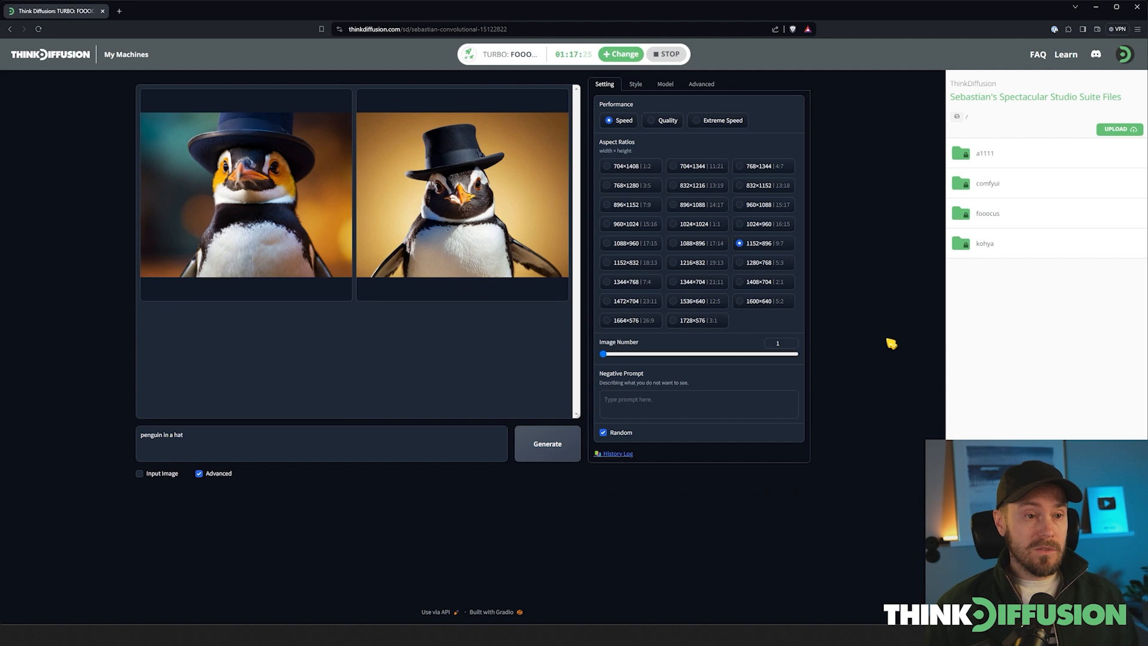
left_click(245, 193)
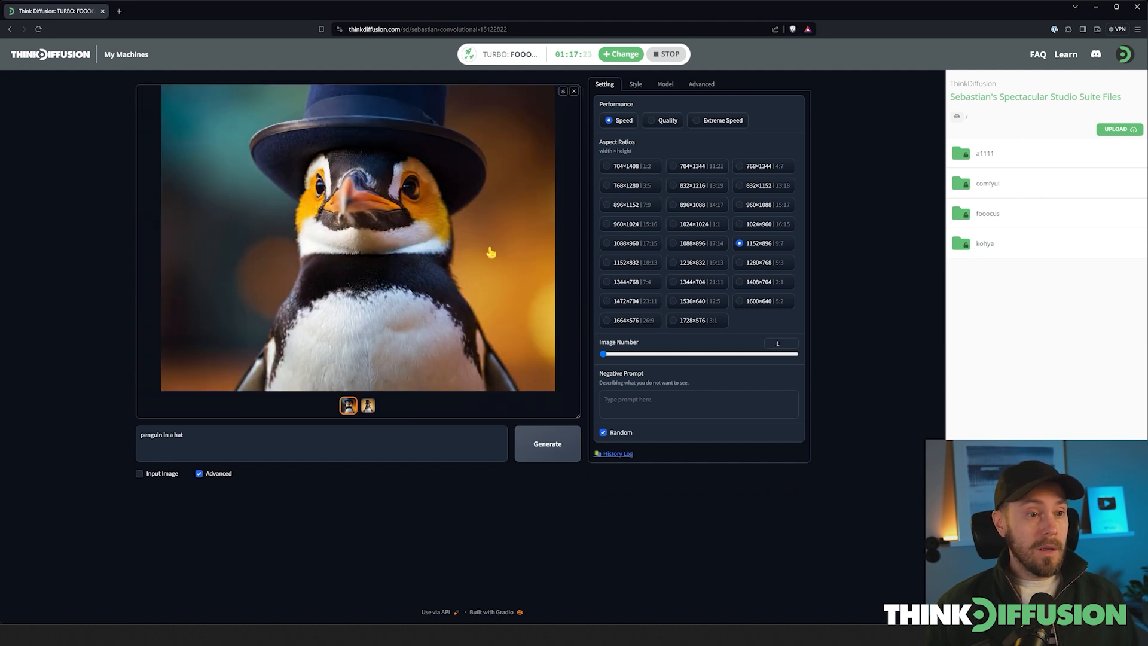
left_click(367, 405)
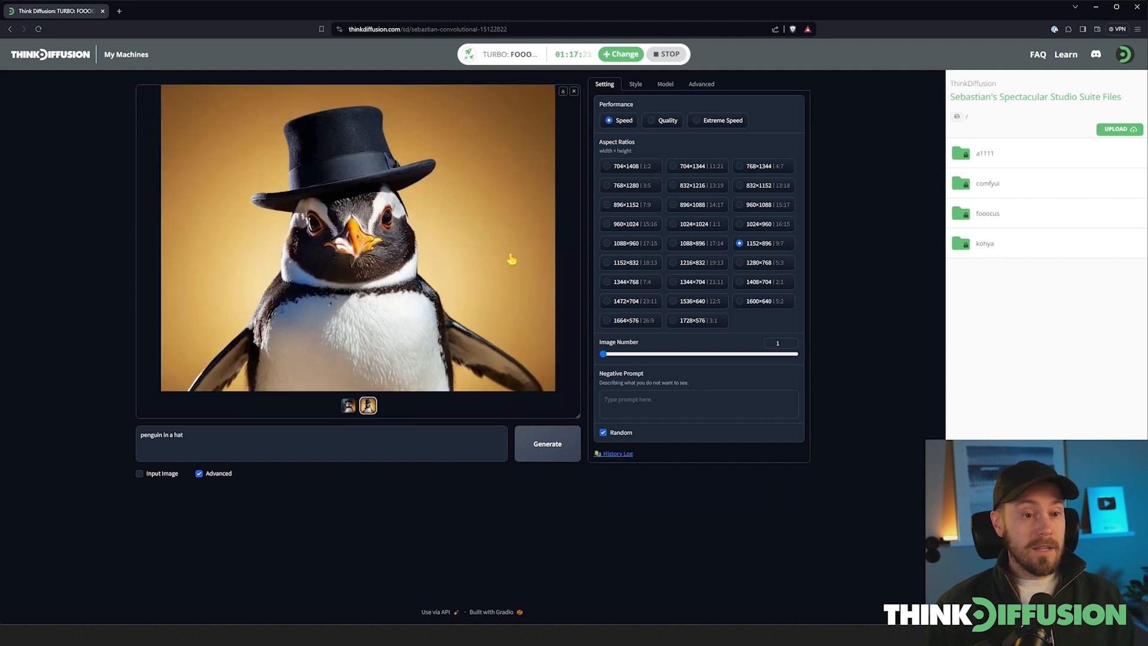
Step: Browse the Style presets, then view the base model and LoRA settings under Model
left_click(632, 84)
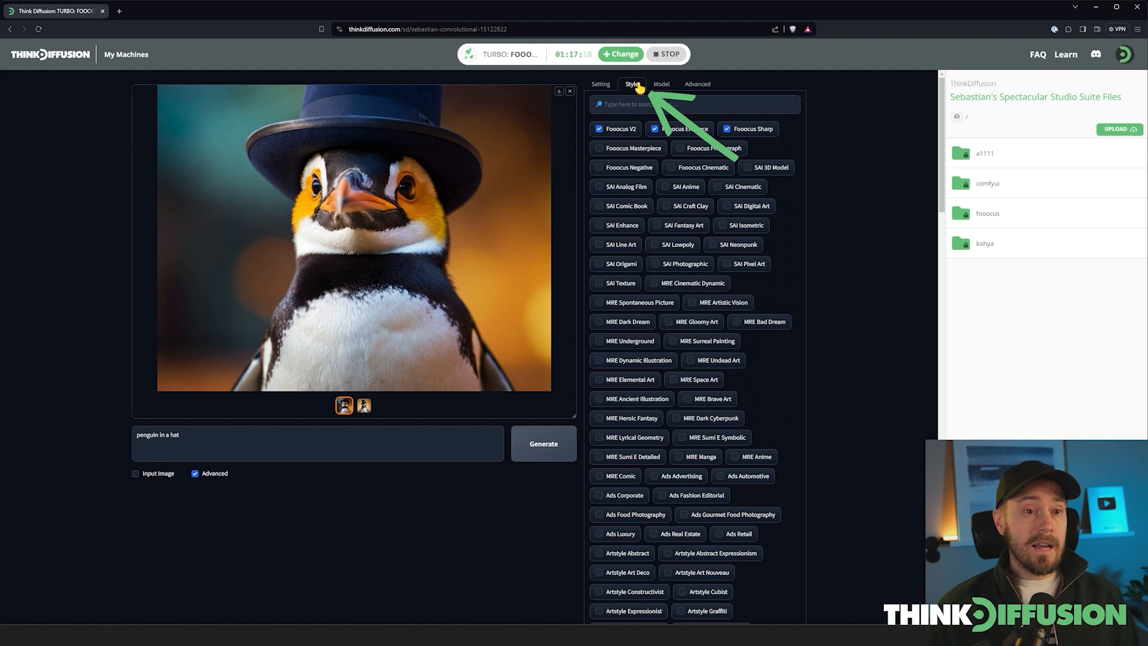
mouse_move(625, 244)
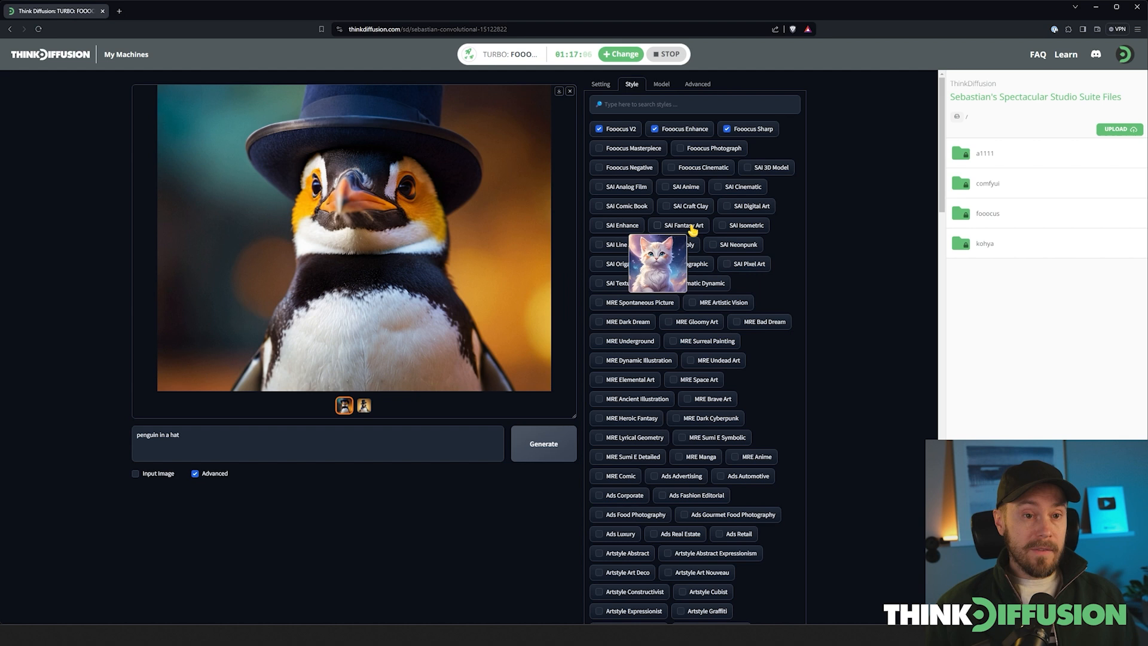
mouse_move(689, 206)
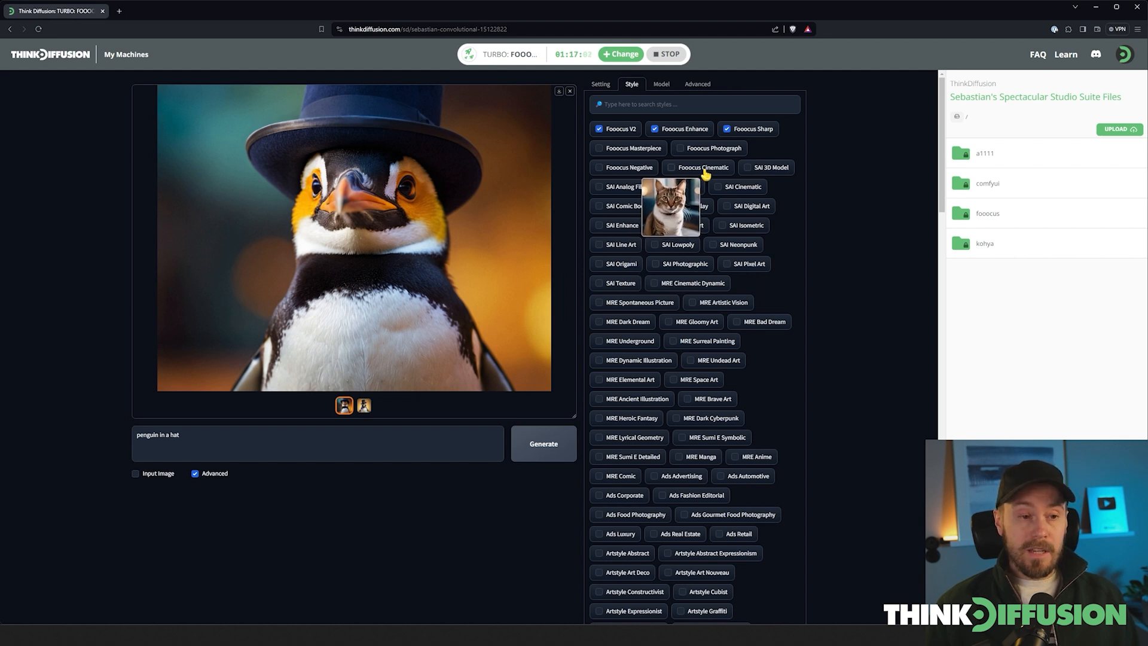
mouse_move(827, 179)
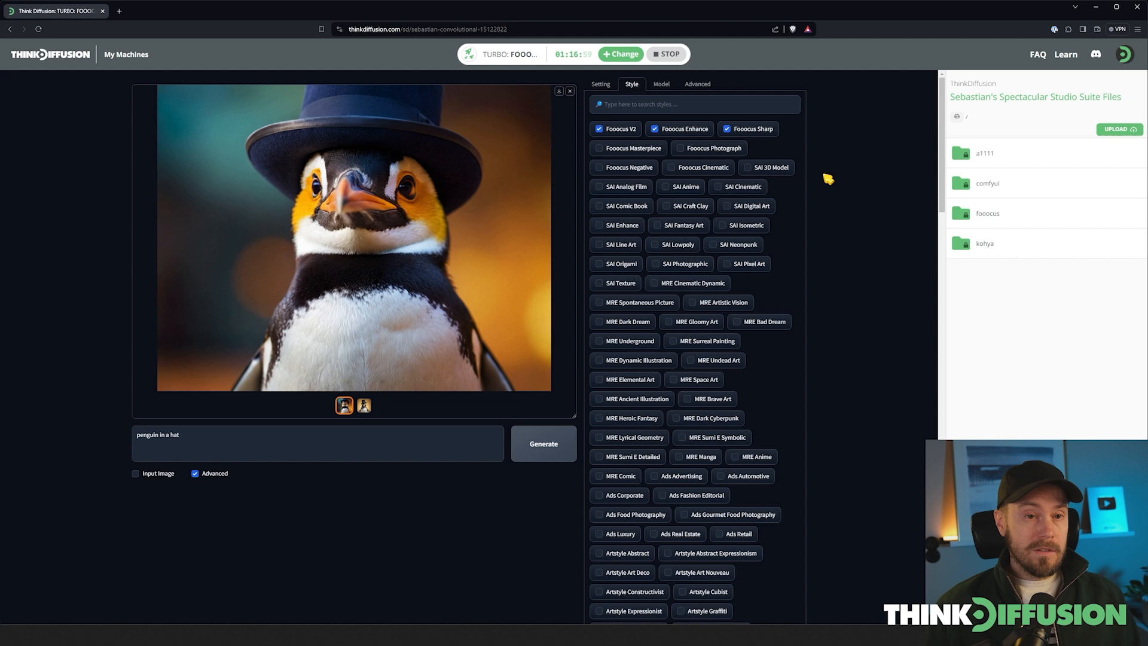
left_click(663, 84)
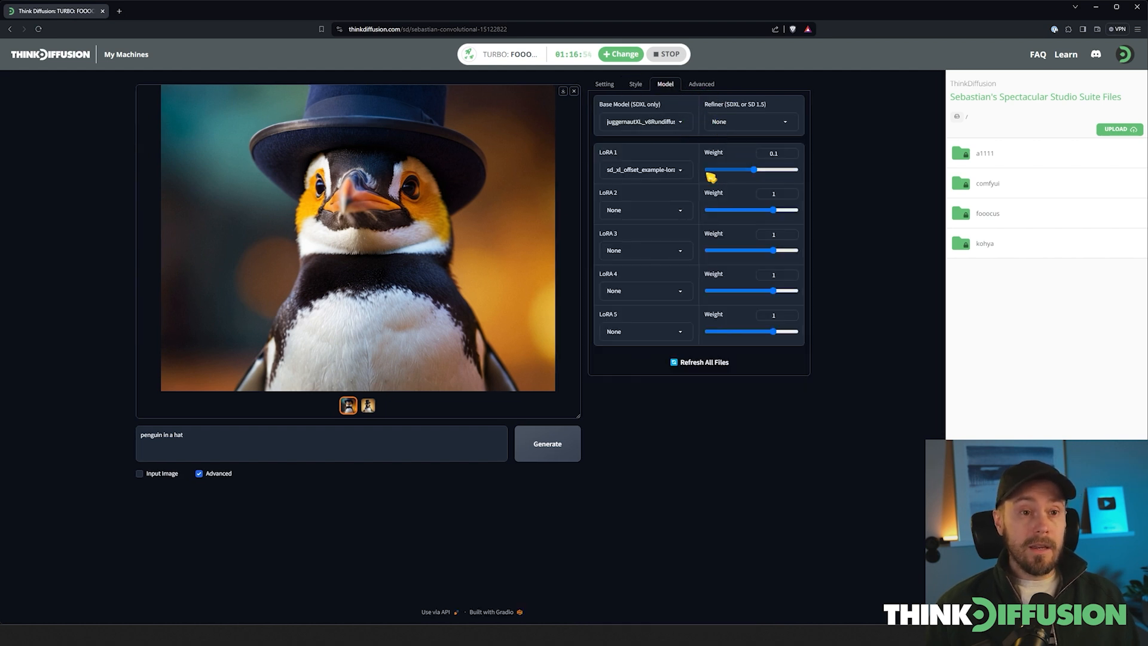
mouse_move(614, 349)
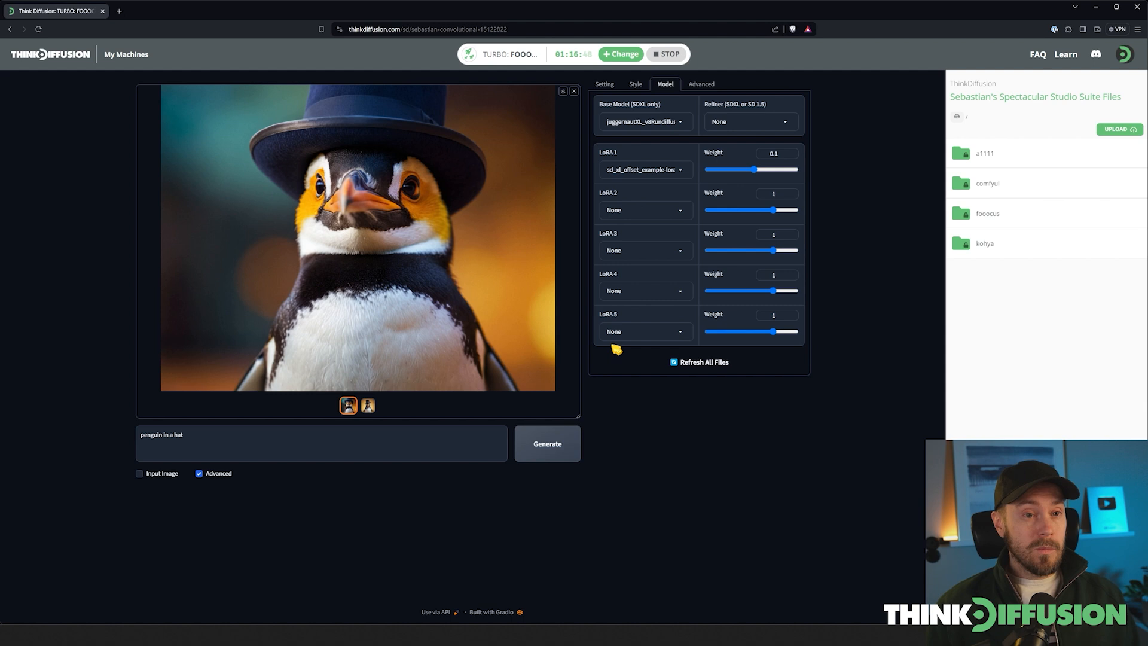
Step: Upscale the penguin image with Upscale (Fast 2x) and enlarge the result
left_click(604, 84)
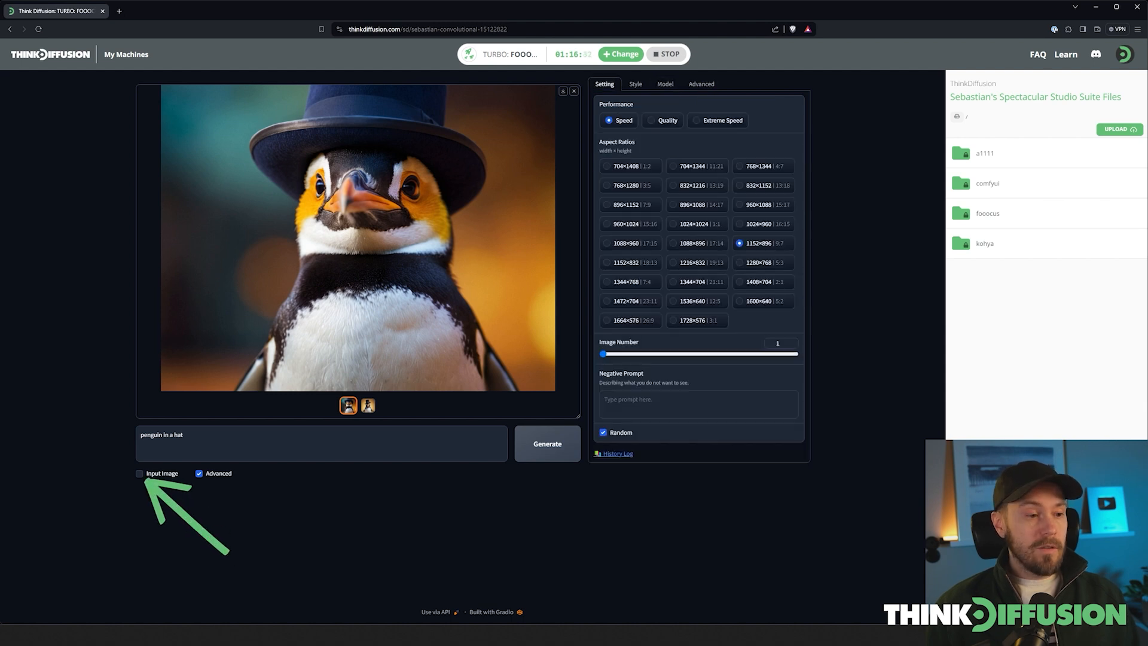
left_click(139, 473)
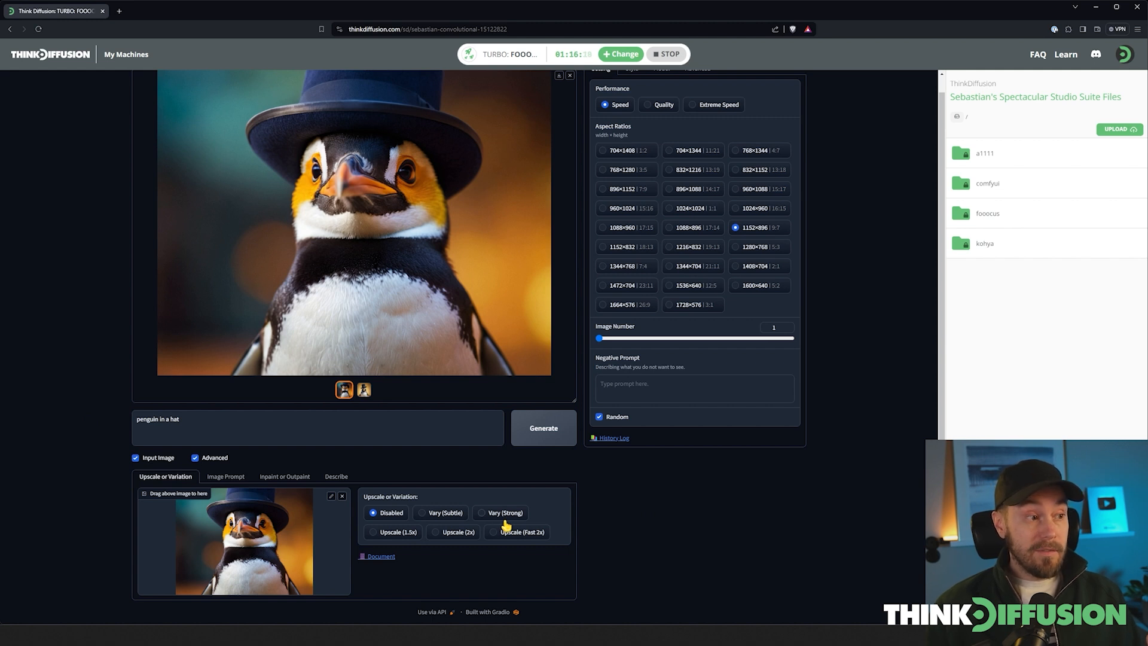
mouse_move(722, 266)
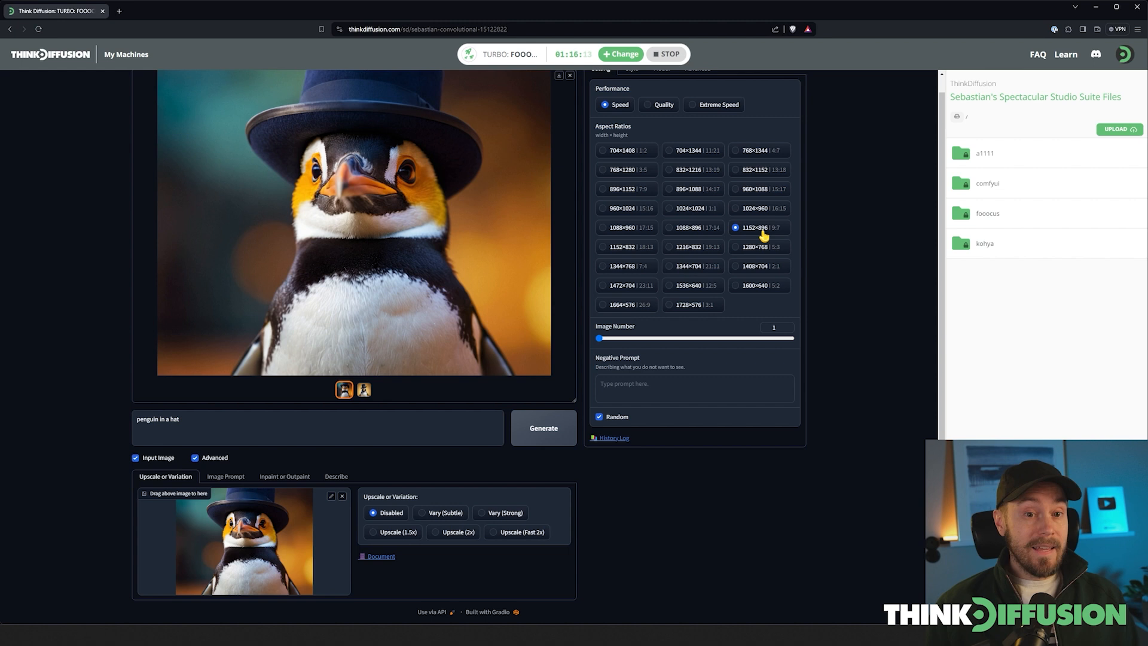
mouse_move(777, 285)
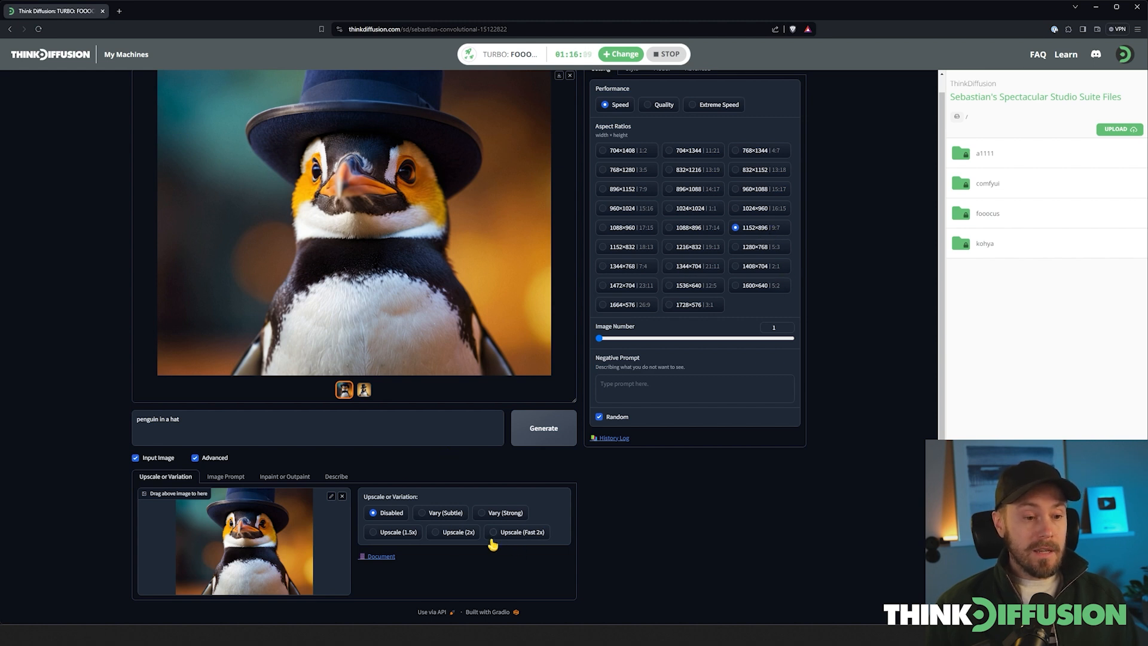
left_click(497, 531)
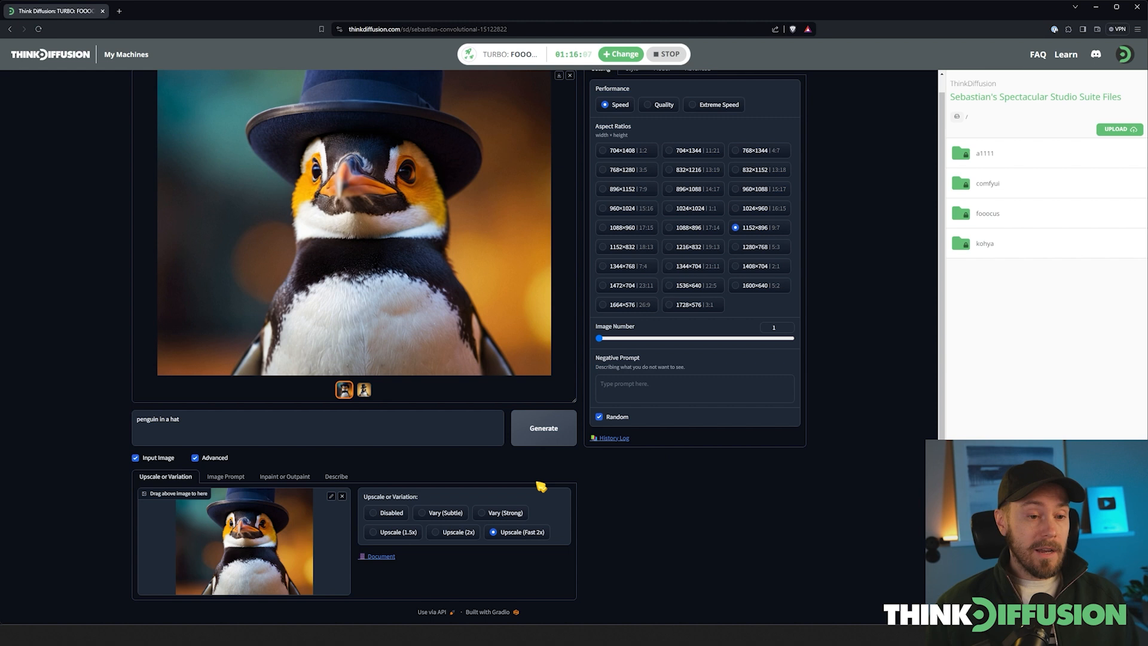
left_click(542, 428)
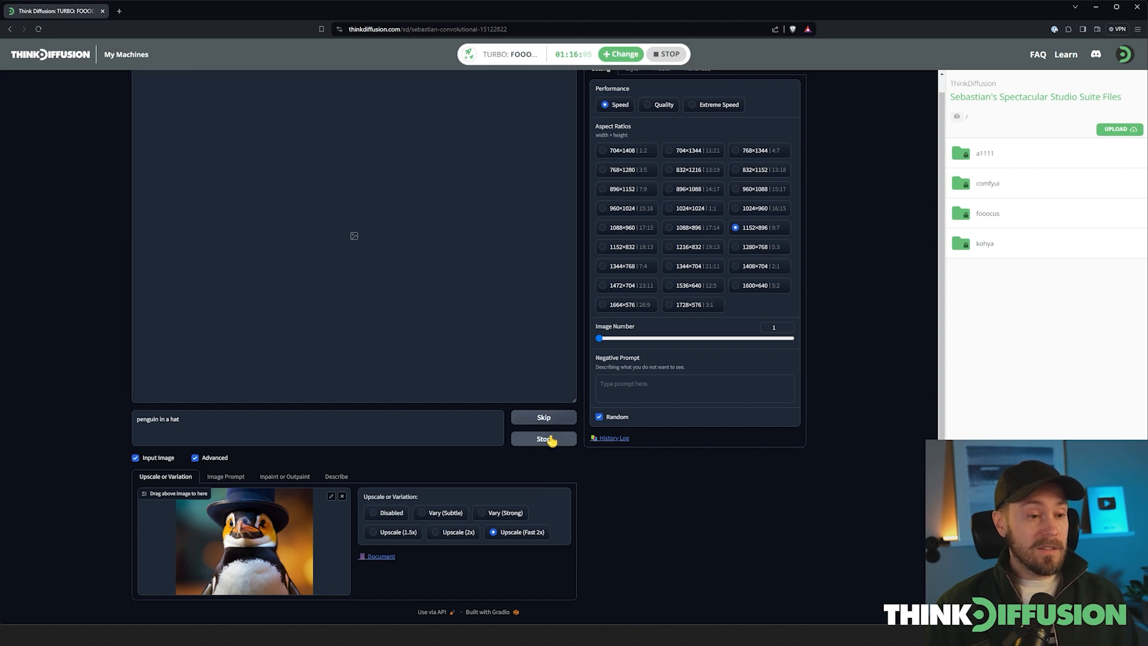
left_click(542, 439)
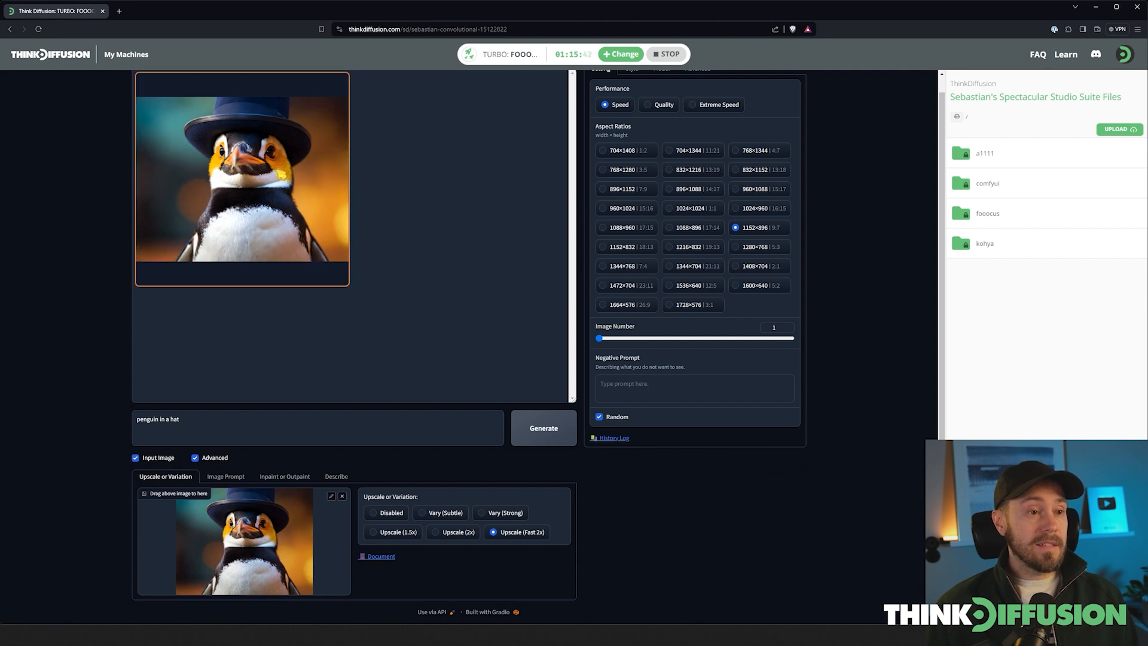
left_click(242, 176)
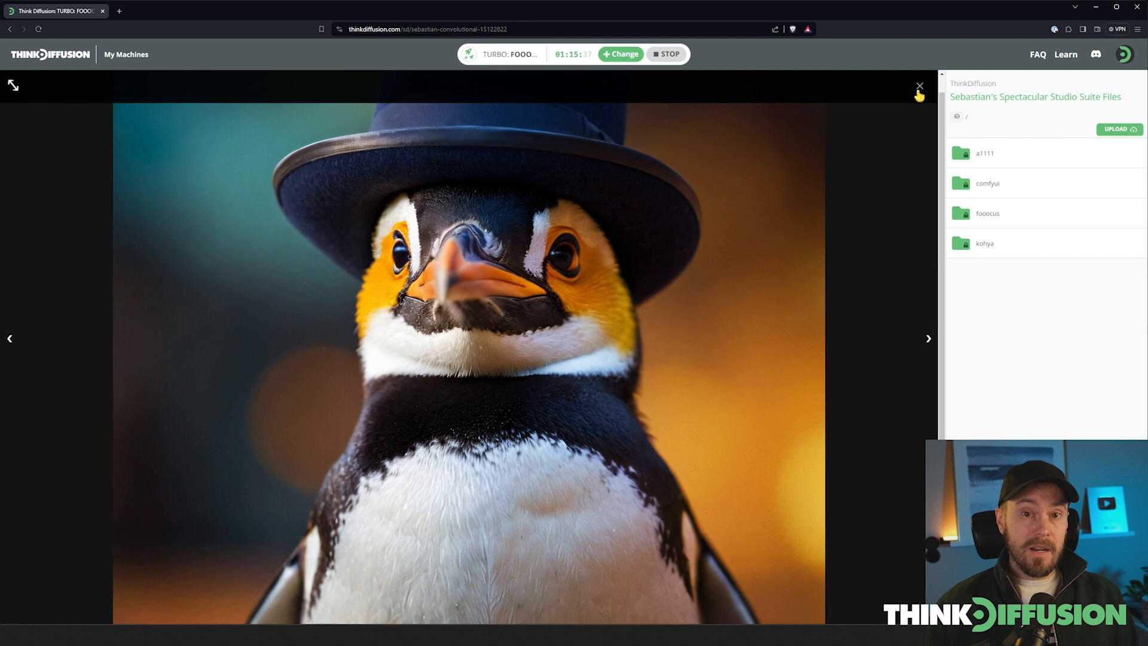
Step: Generate a 'cat' with the penguin picture as the Image Prompt reference
left_click(919, 86)
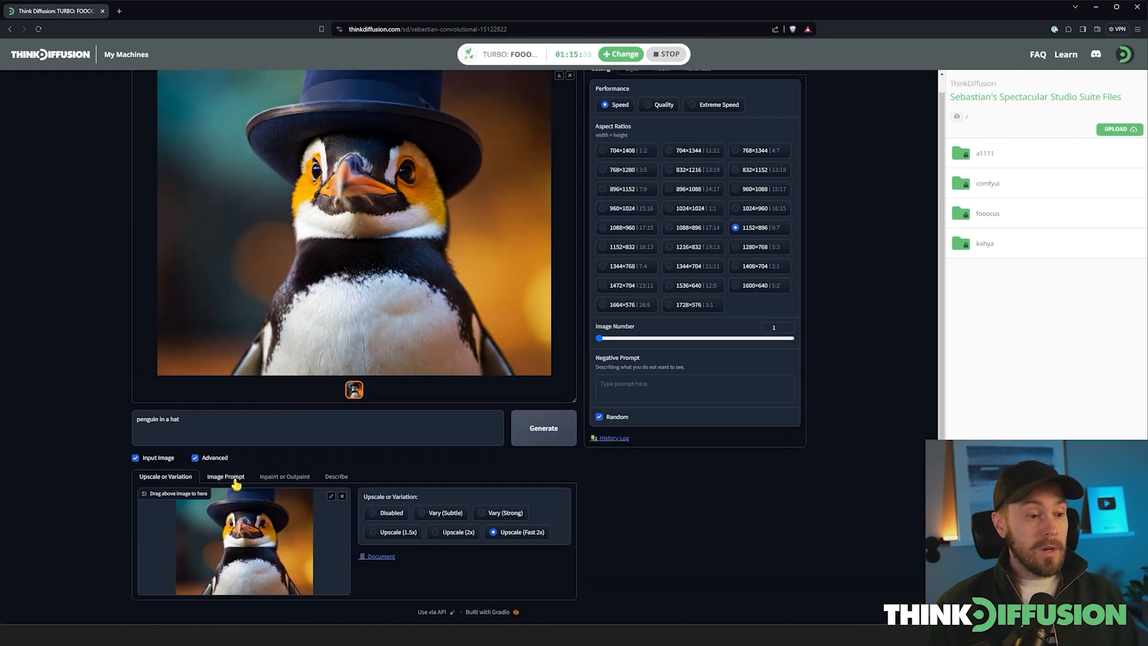
left_click(226, 475)
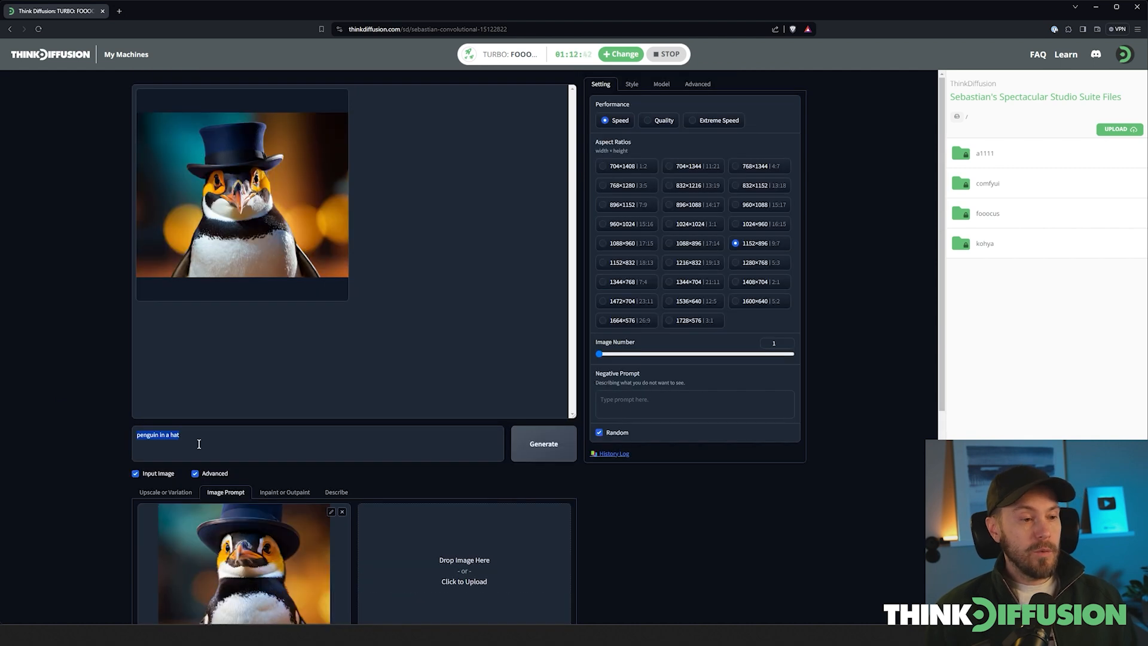
left_click(543, 443)
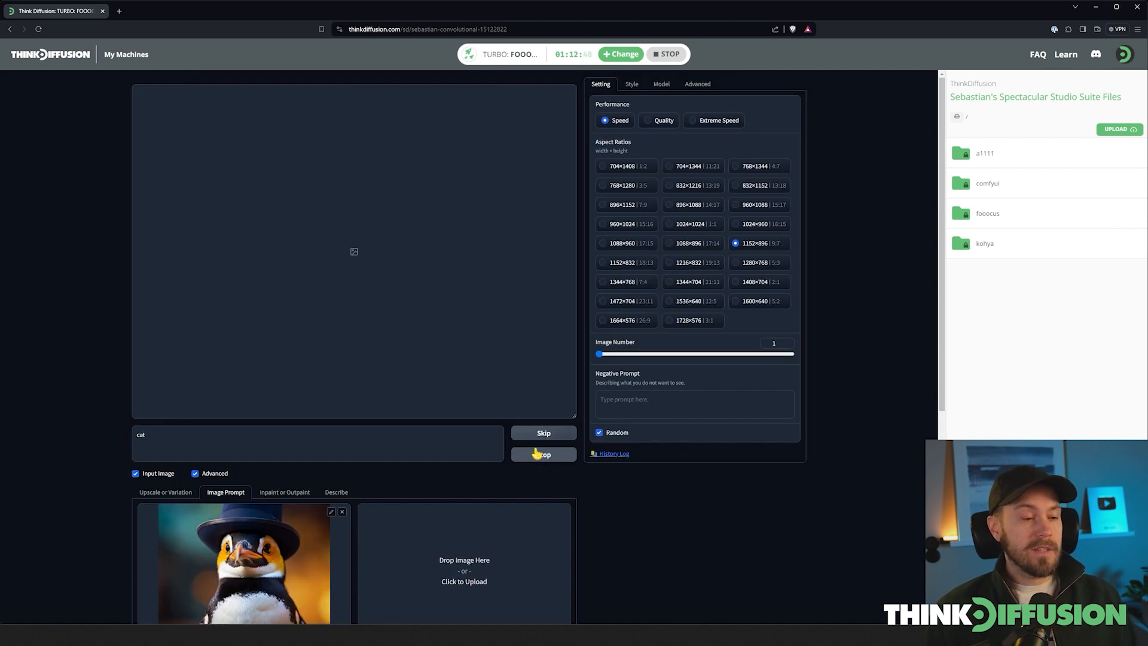
left_click(543, 454)
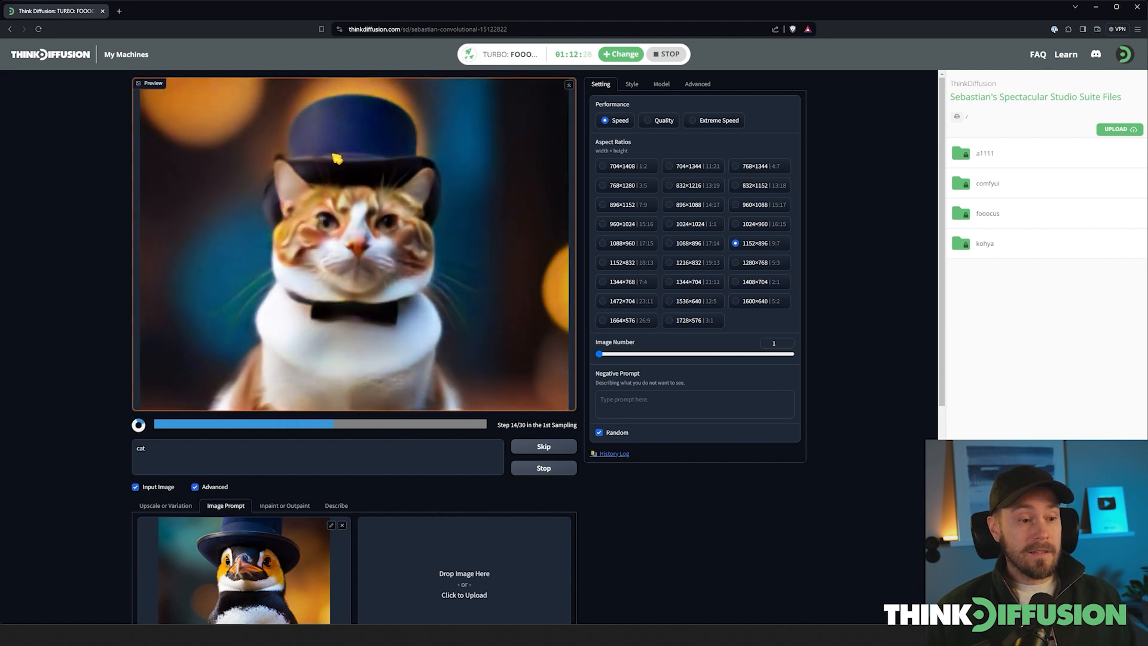
mouse_move(518, 306)
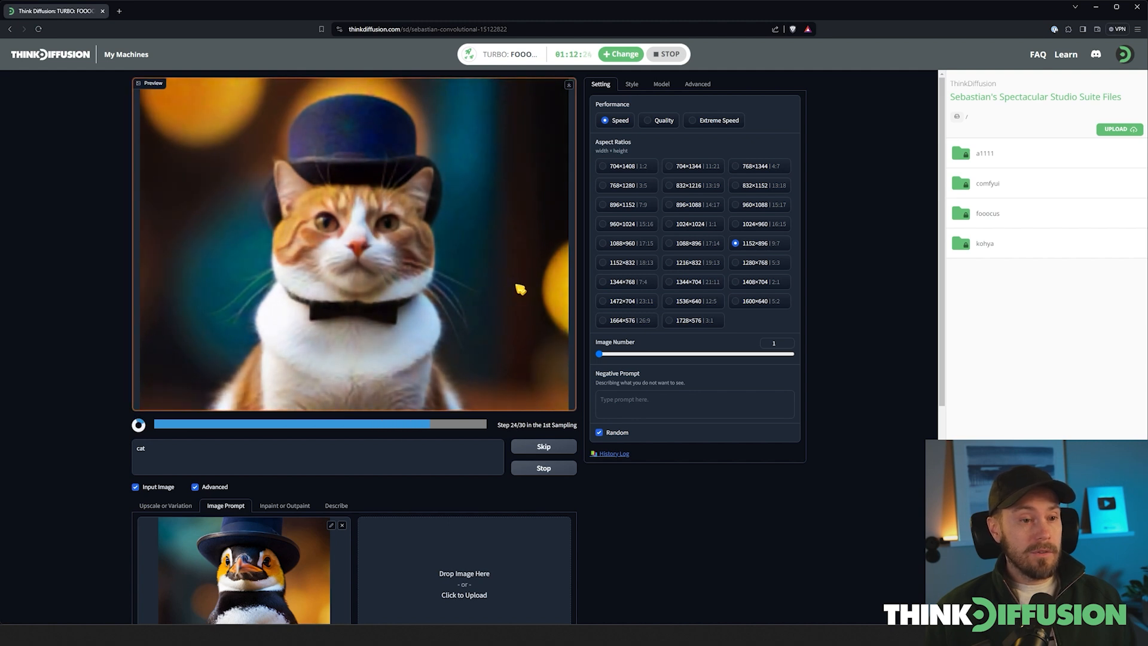
scroll("down", 3)
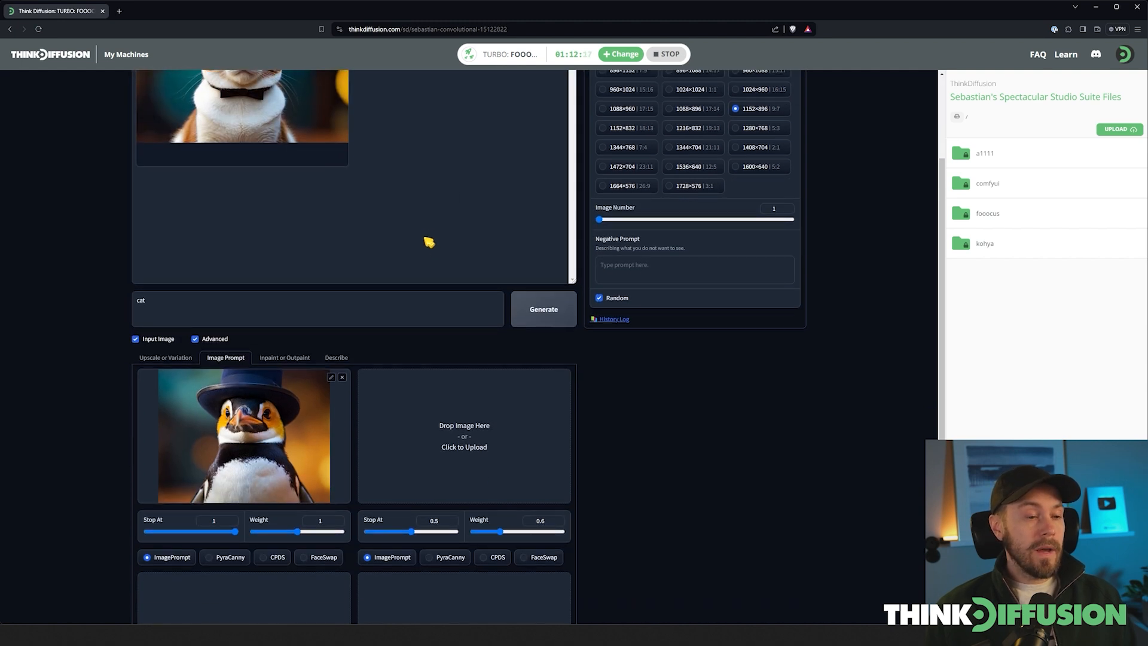
mouse_move(386, 379)
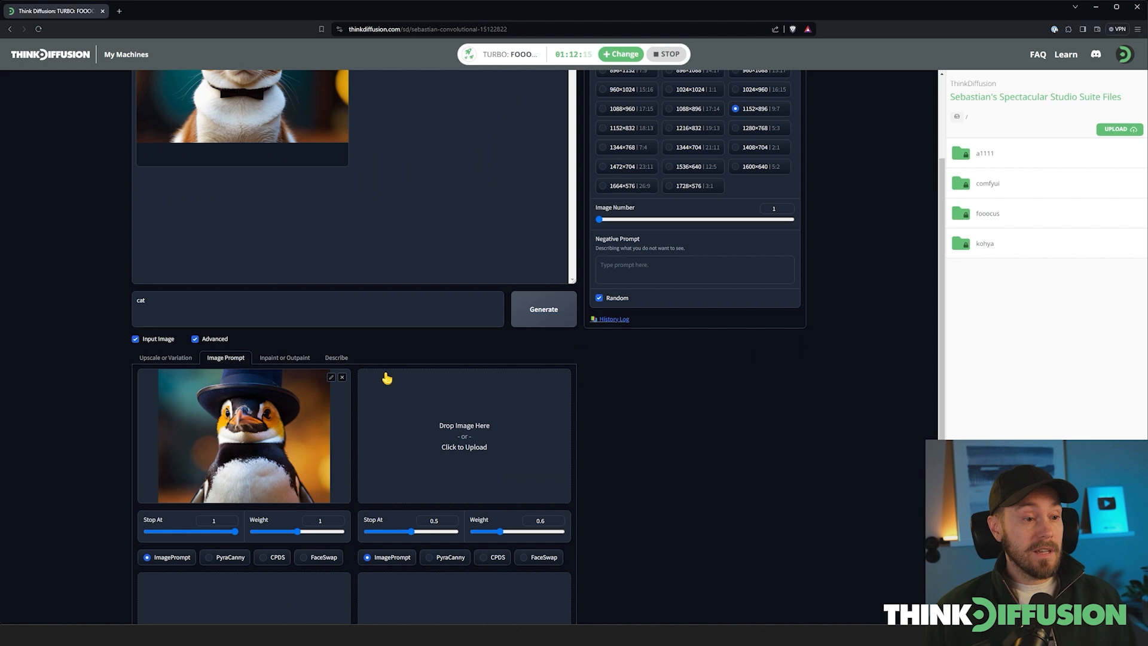
Step: Outpaint the cat picture to the Left and Right to widen its background
left_click(284, 357)
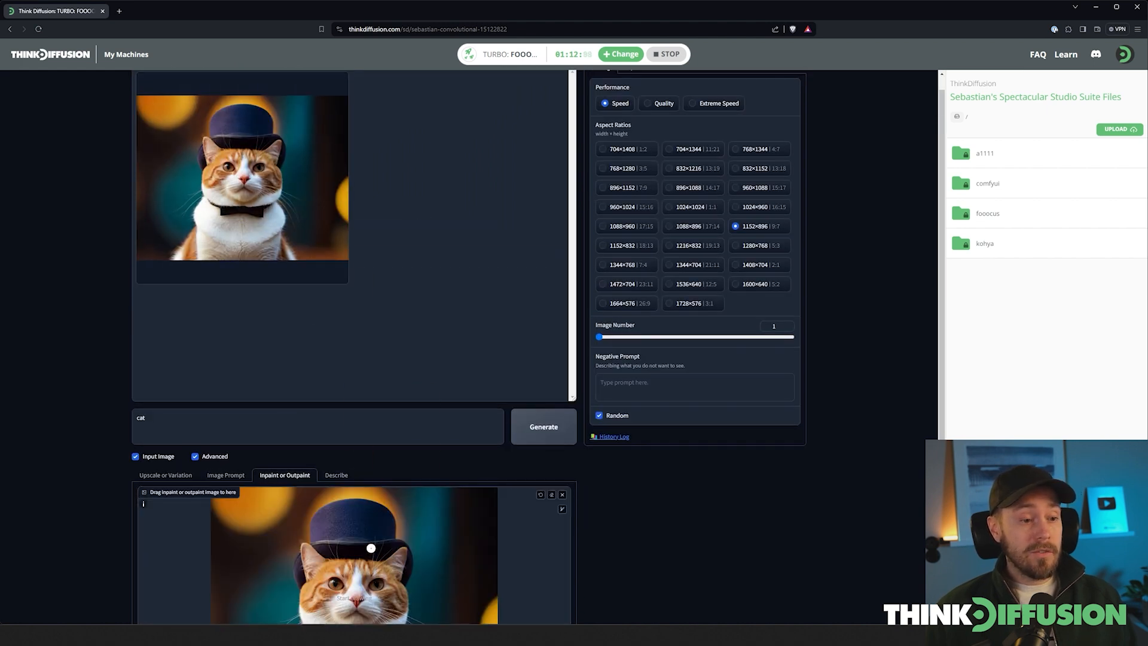
scroll("down", 3)
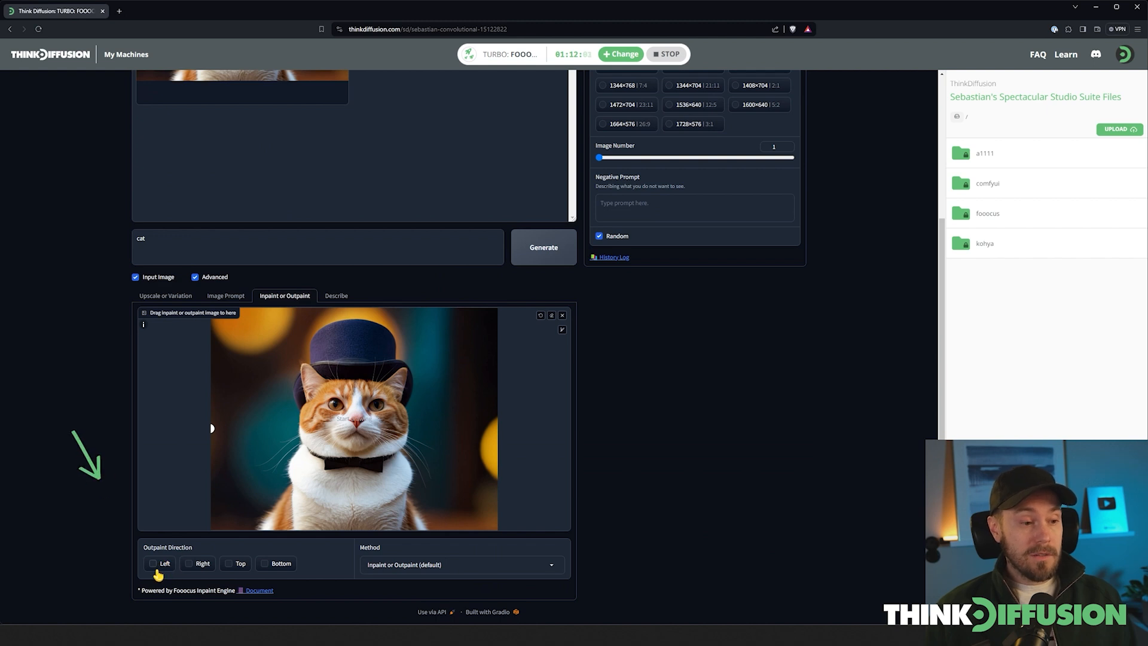
left_click(153, 563)
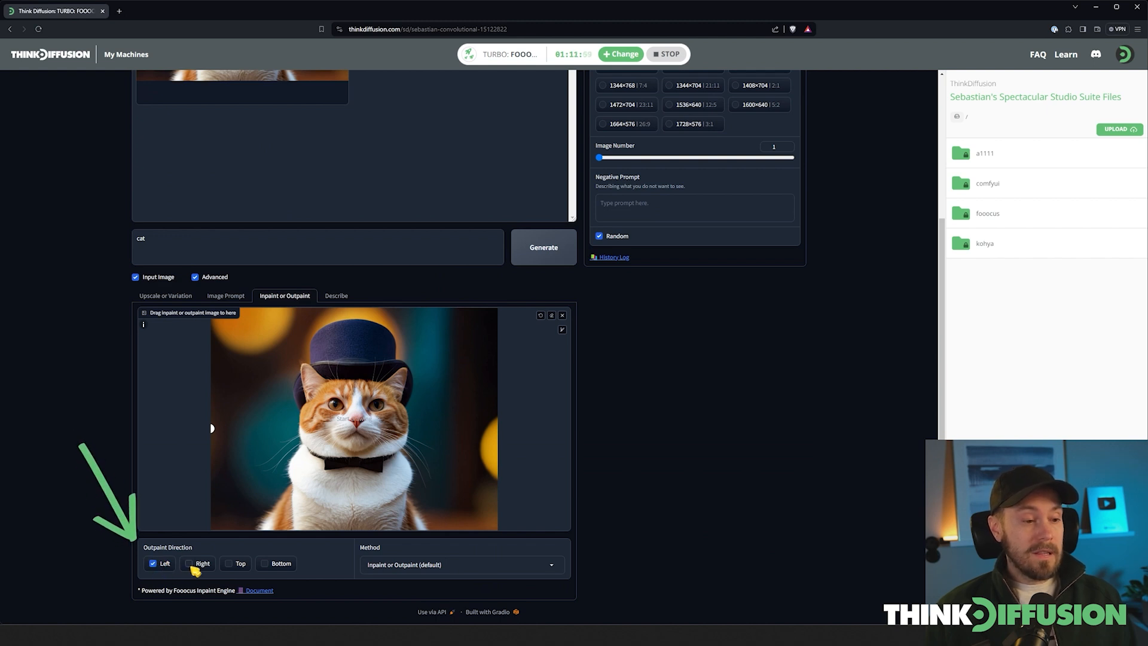
left_click(187, 563)
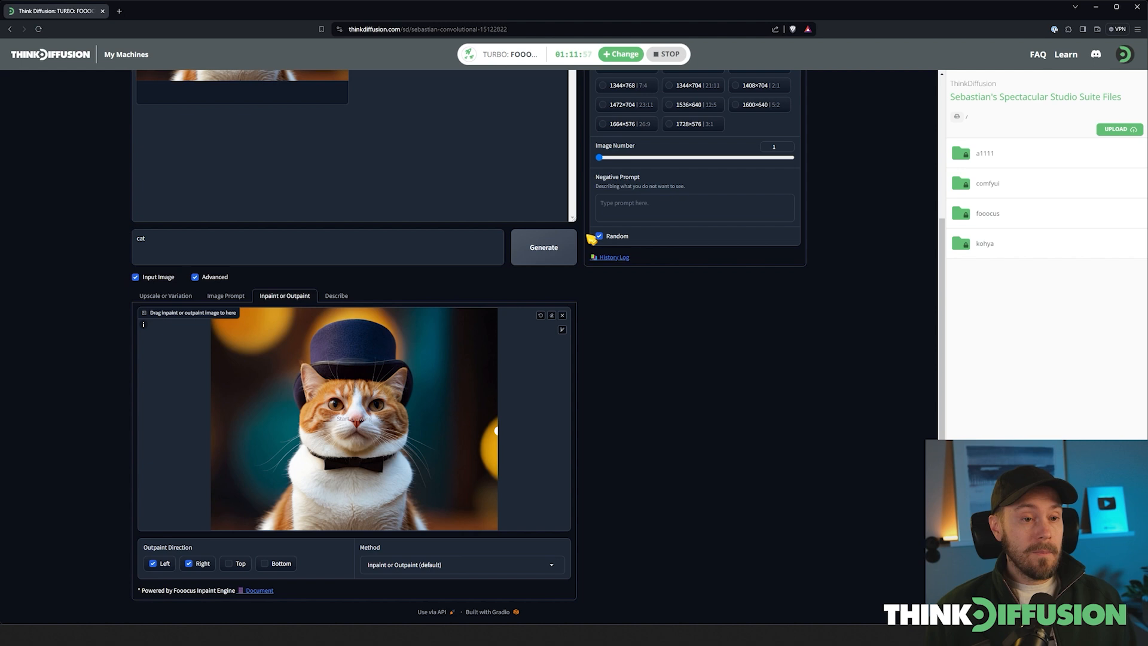
left_click(542, 247)
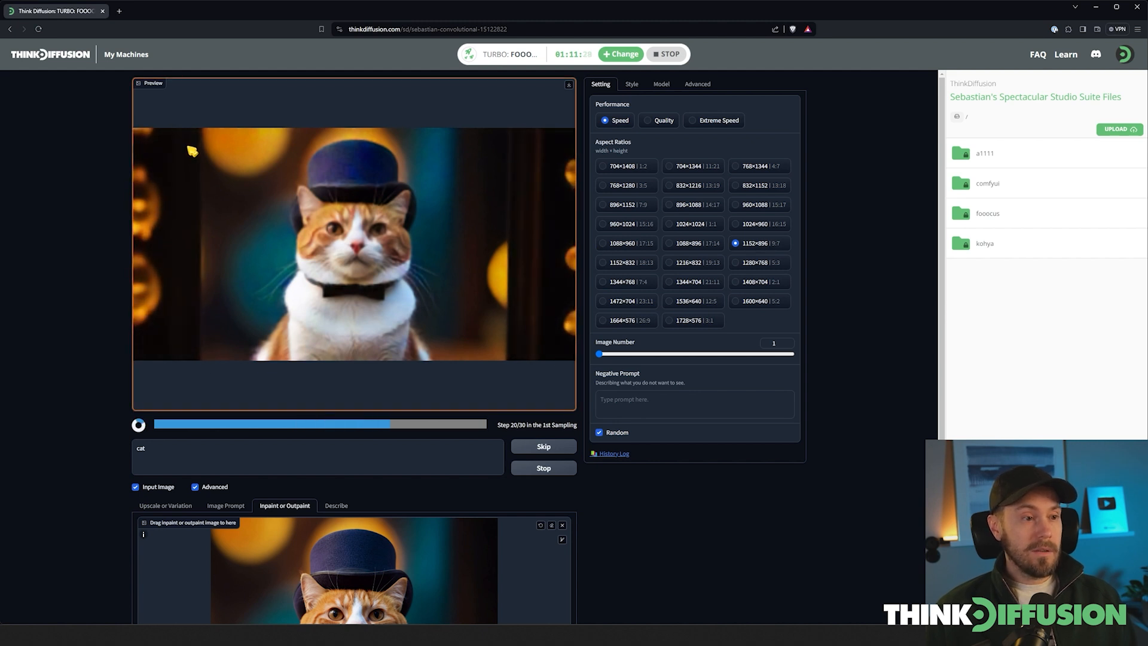
scroll("down", 3)
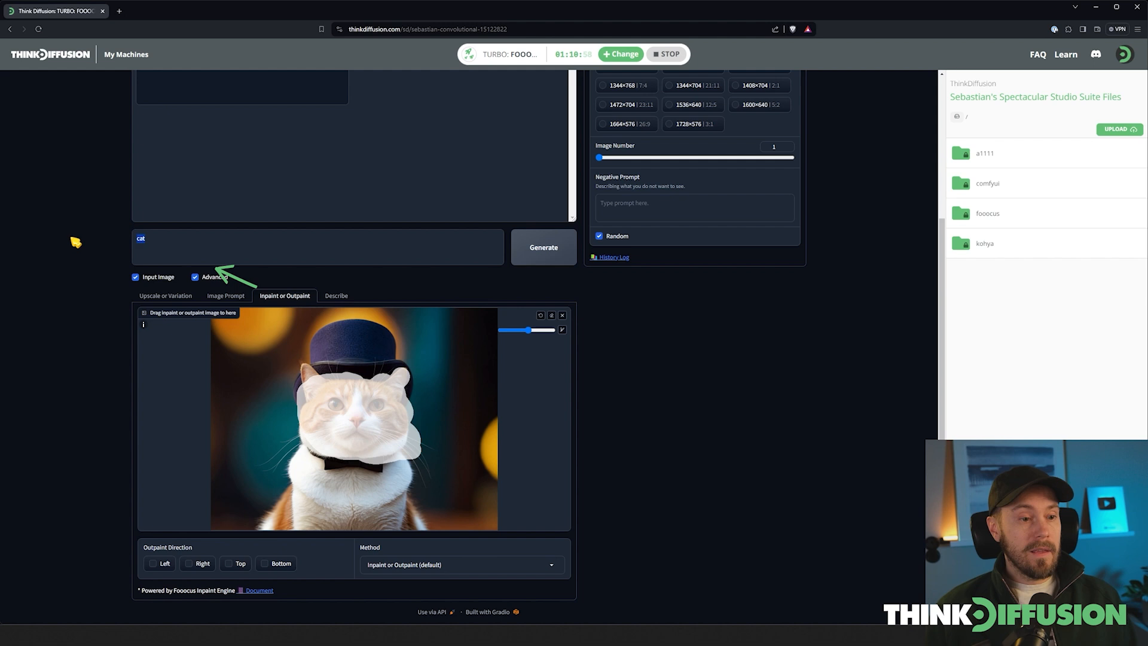
Step: Inpaint the masked cat face as a 'dog' using the Modify Content method
left_click(459, 564)
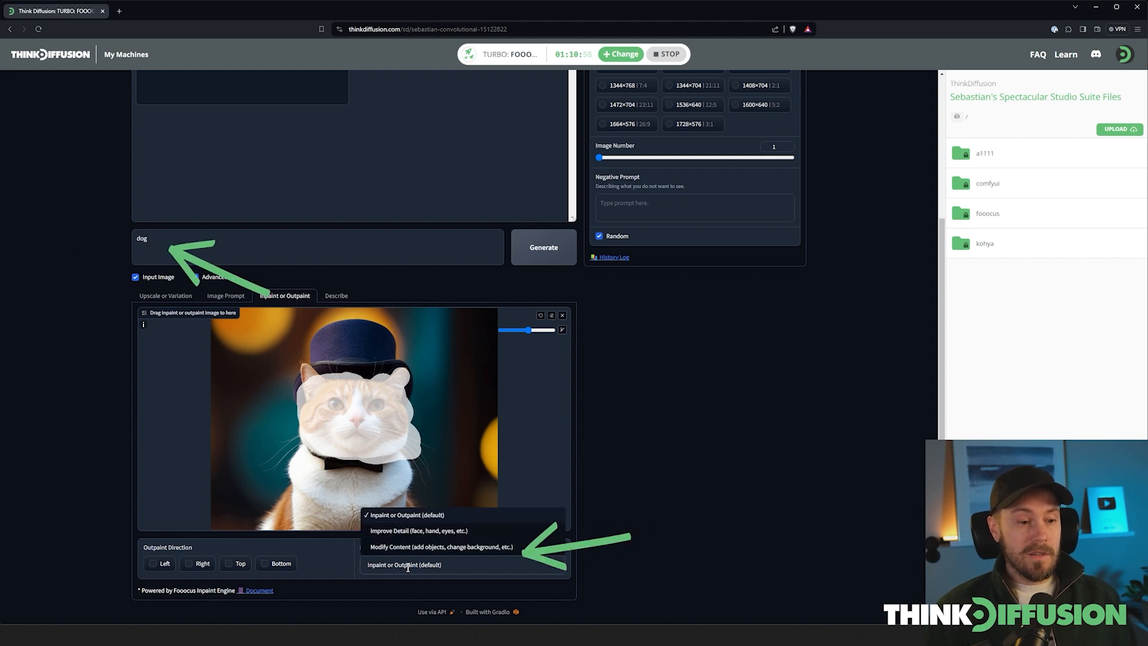
left_click(441, 546)
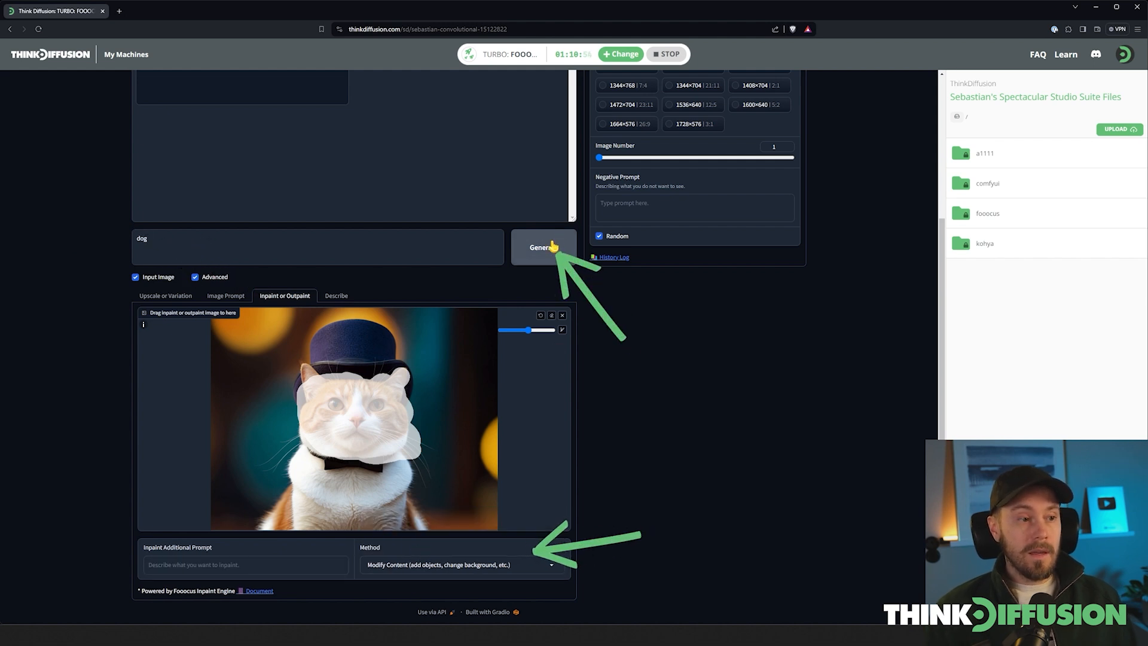
left_click(543, 246)
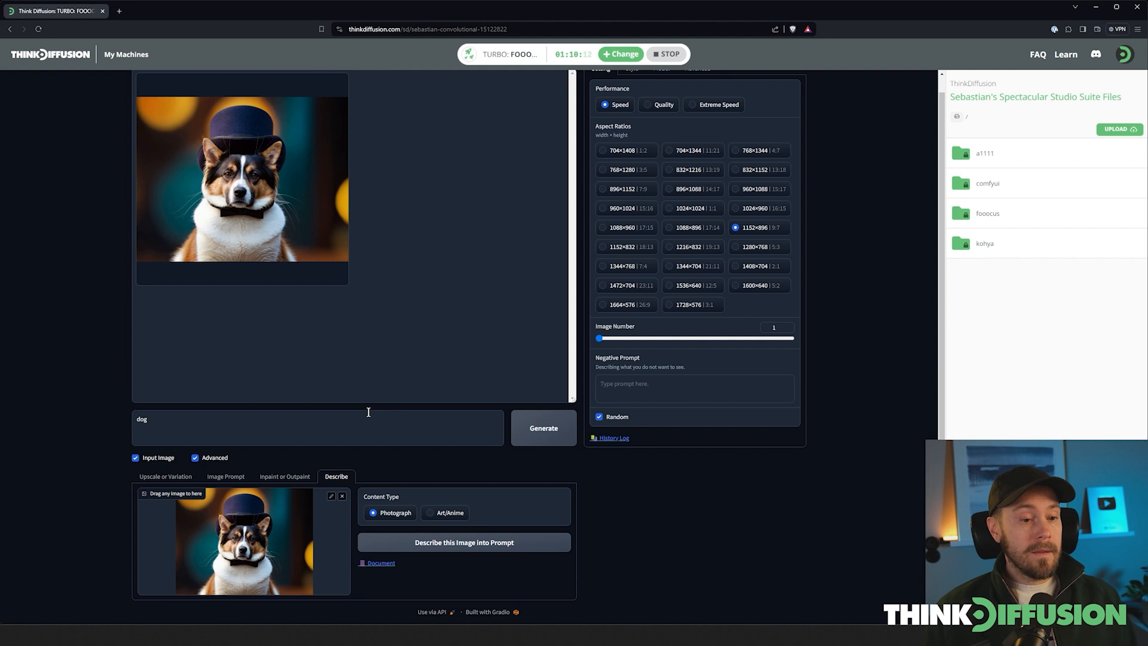
Step: Describe the dog picture into a prompt and select the words 'a small brown and white'
left_click(464, 541)
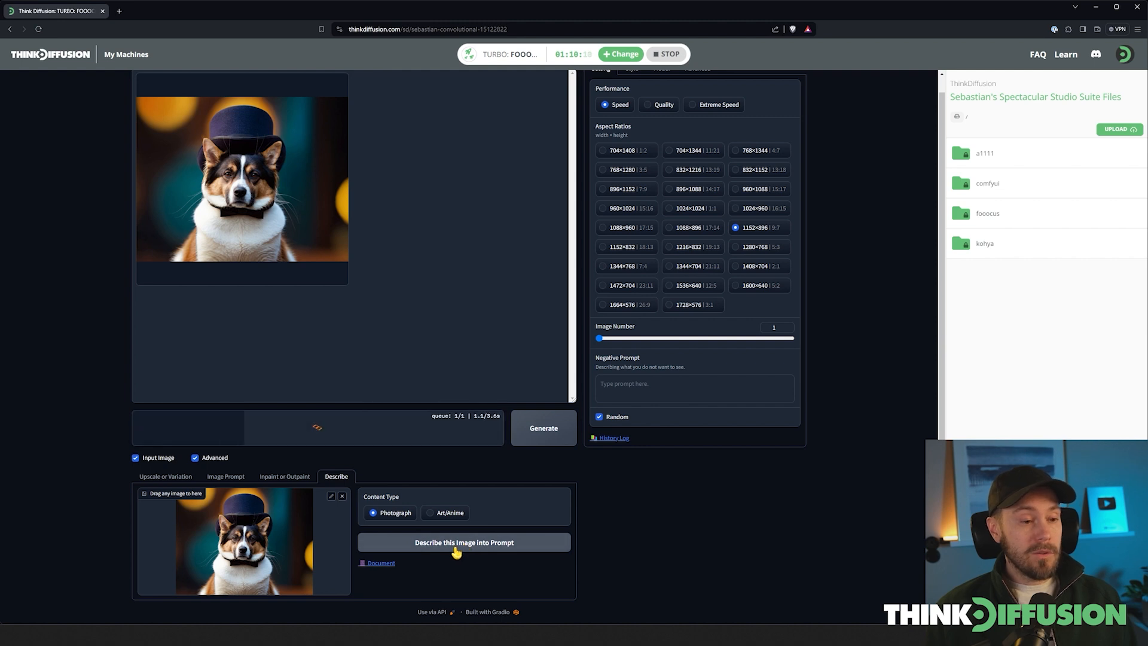
left_click(464, 542)
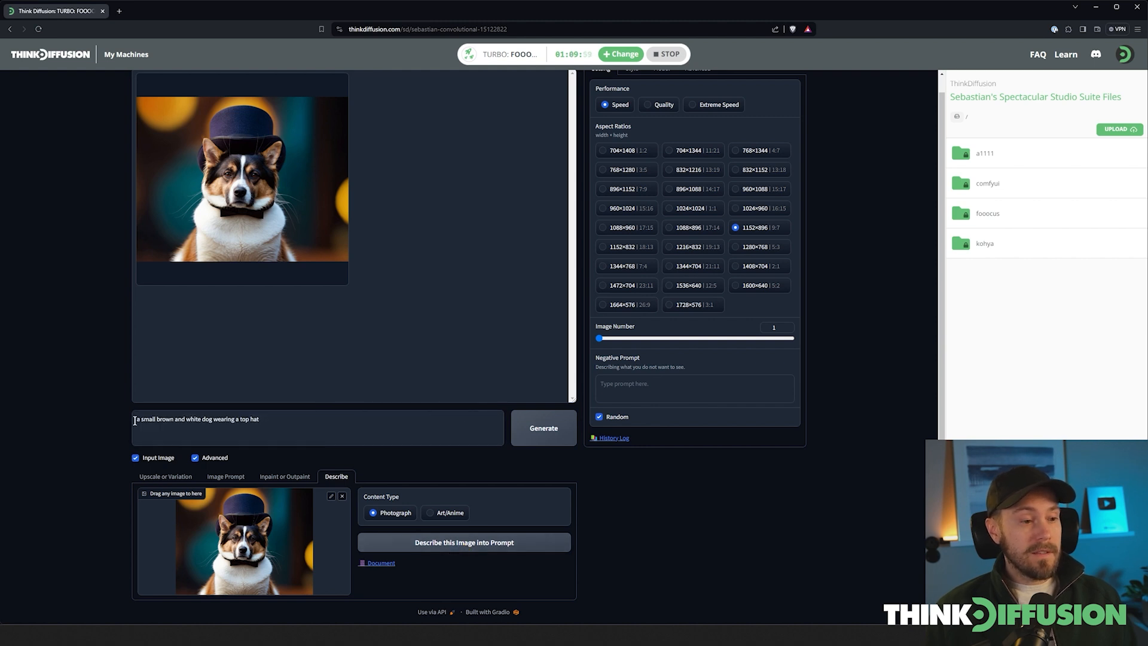
left_click_drag(135, 418, 205, 419)
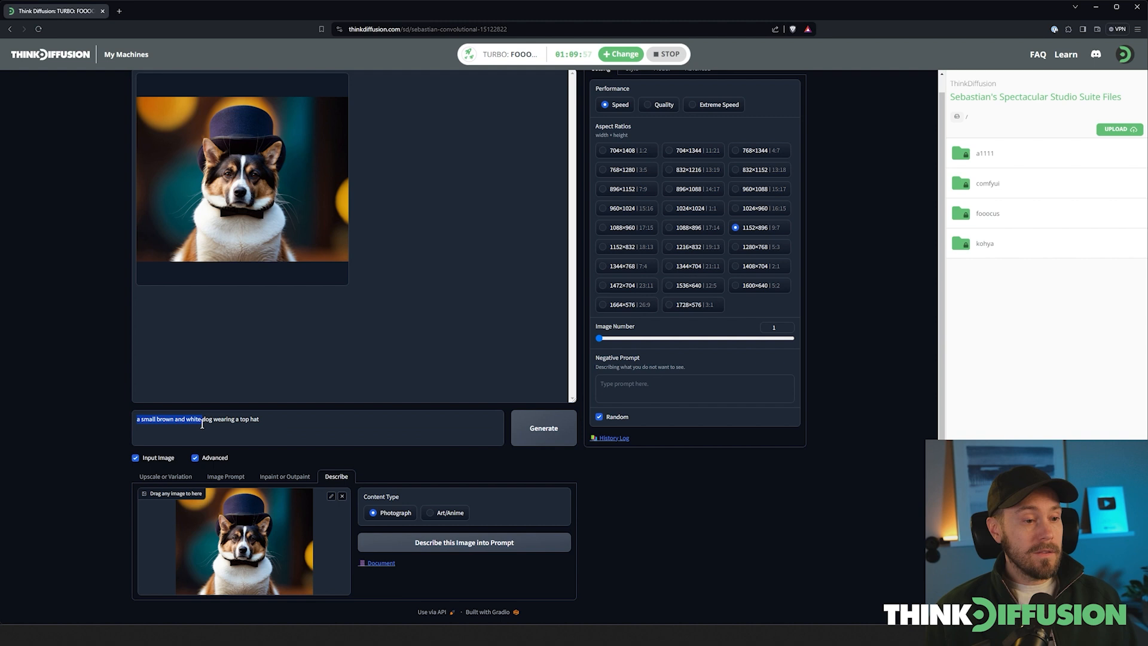